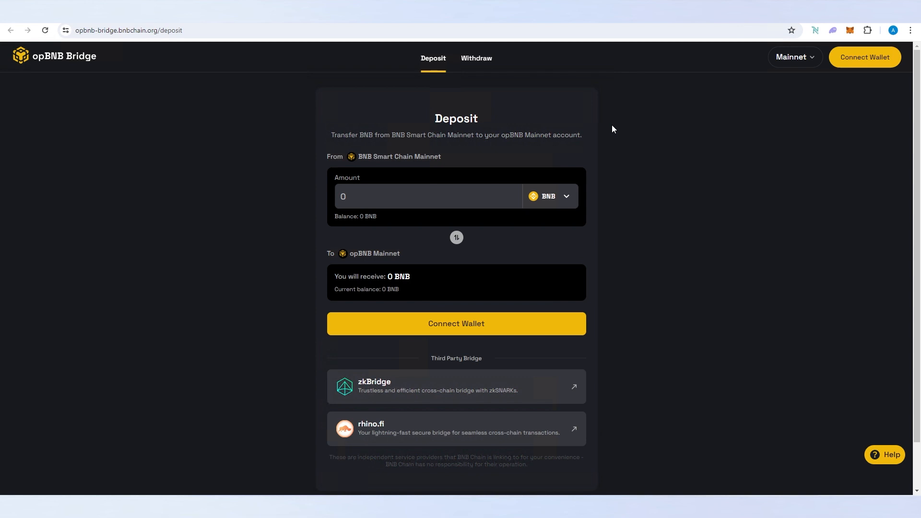
Connect the MetaMask wallet to the bridge and approve the connection request.
{"action": "left_click", "coordinate": [455, 323]}
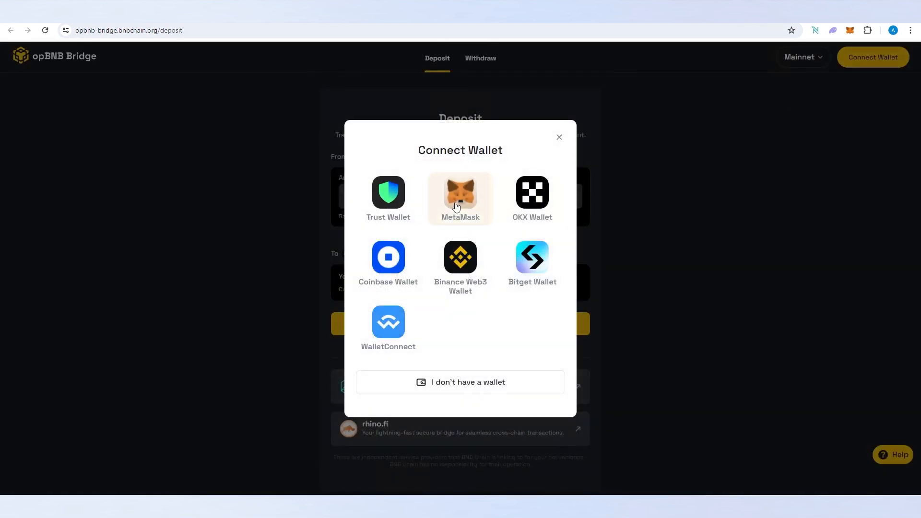
{"action": "left_click", "coordinate": [460, 198]}
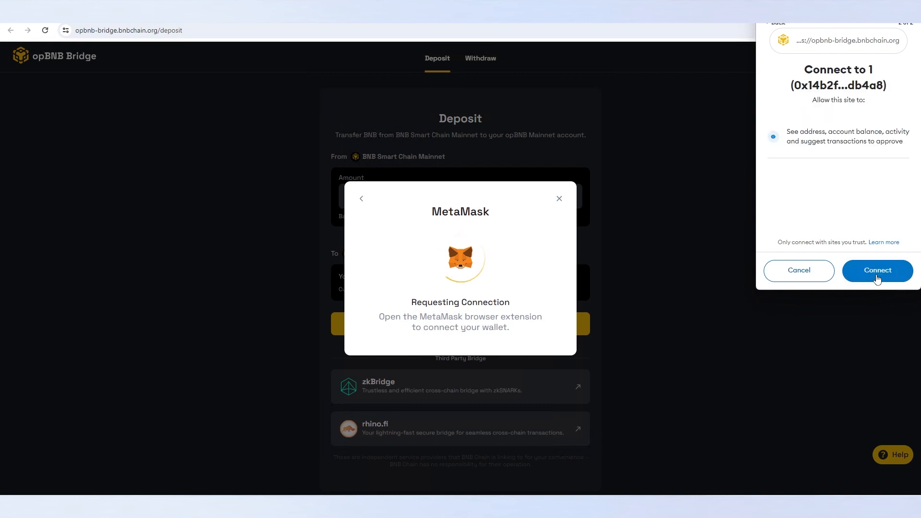
{"action": "left_click", "coordinate": [877, 271]}
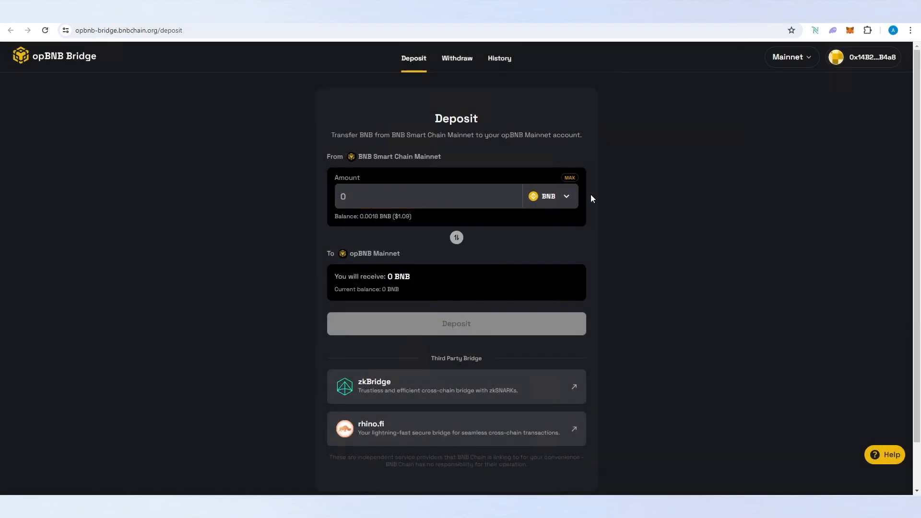
Enter 0.0005 BNB as the deposit amount.
{"action": "left_click", "coordinate": [429, 196]}
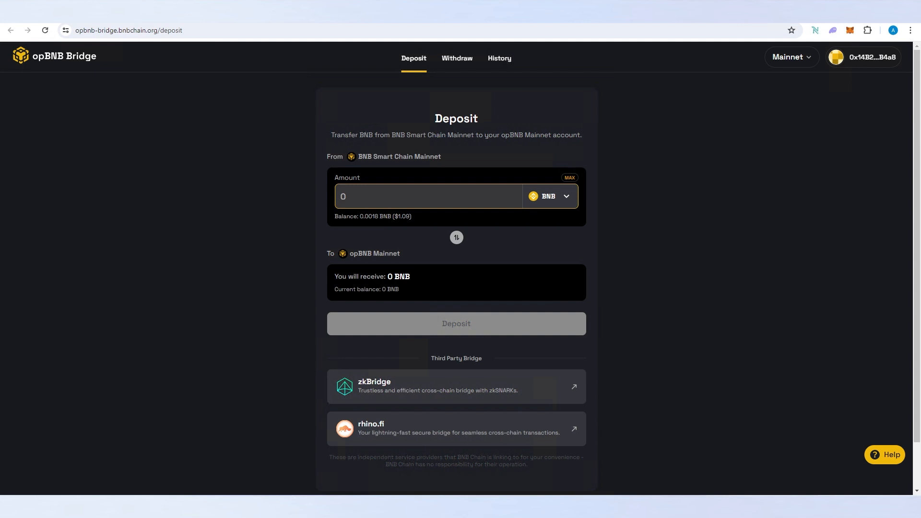
{"action": "type", "text": ".0"}
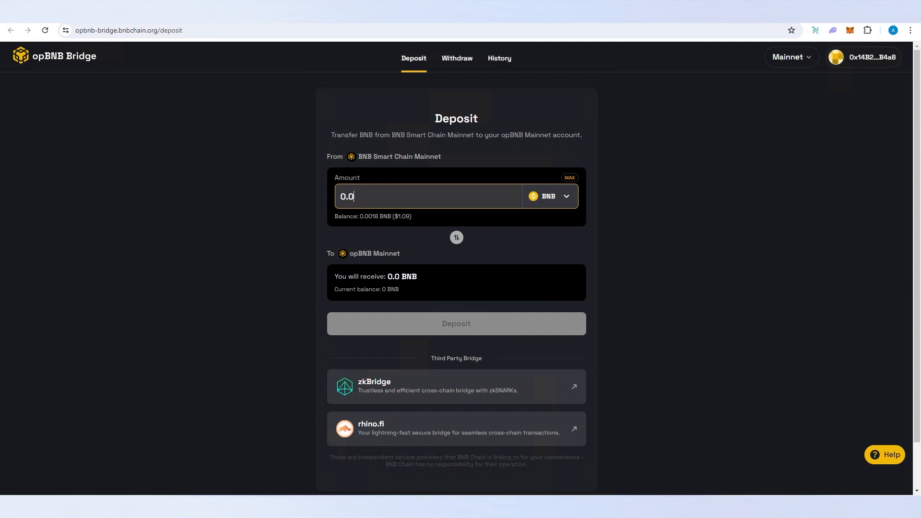
{"action": "type", "text": "0.0005"}
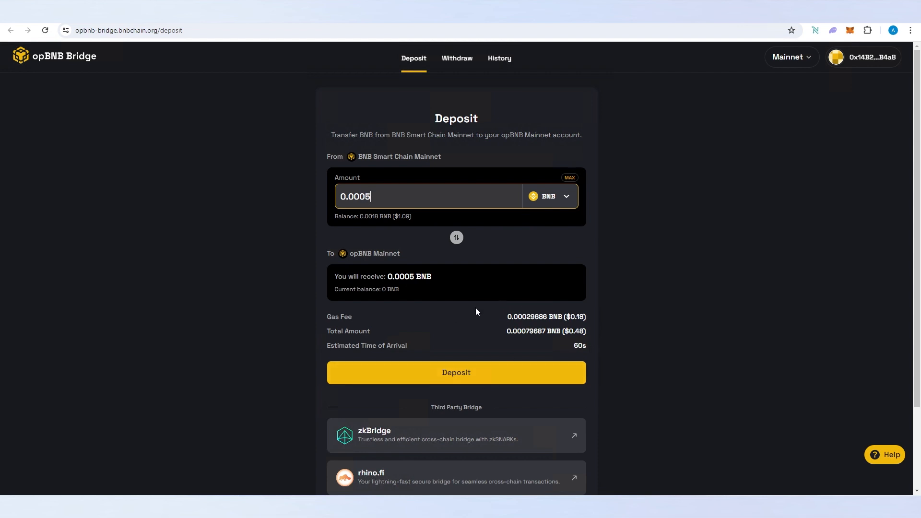
{"action": "mouse_move", "coordinate": [456, 373]}
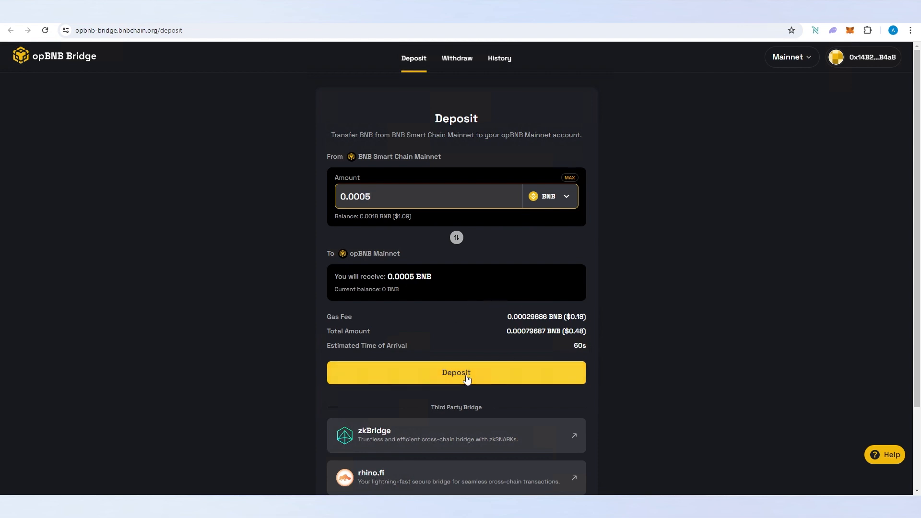
Submit the 0.0005 BNB deposit and confirm the transaction in MetaMask.
{"action": "left_click", "coordinate": [456, 372]}
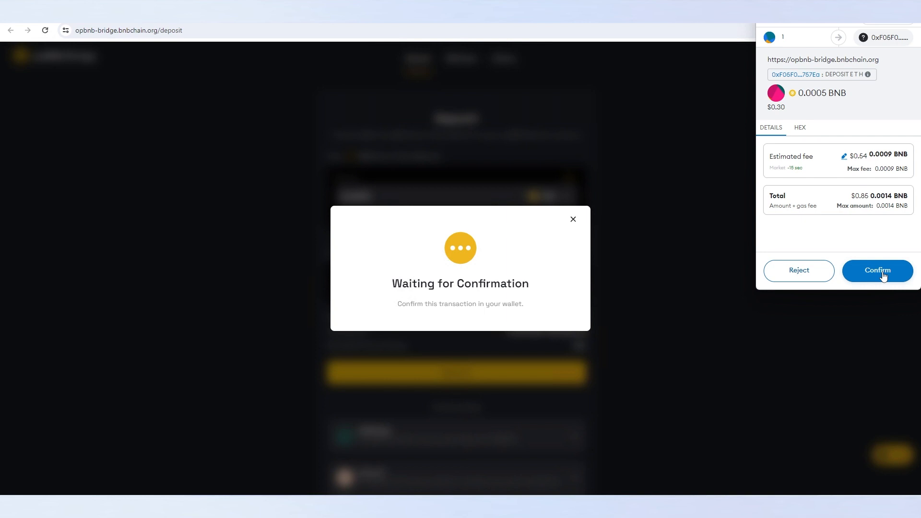
{"action": "left_click", "coordinate": [877, 271]}
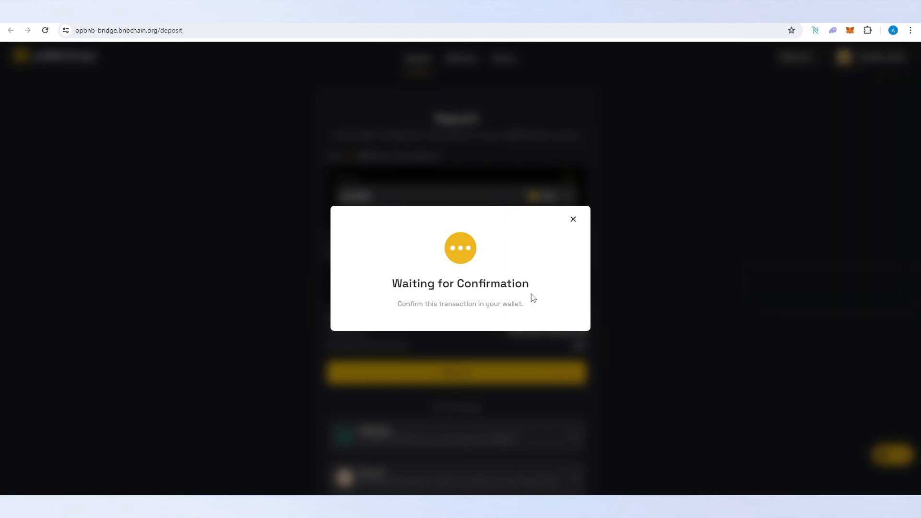
{"action": "mouse_move", "coordinate": [552, 310]}
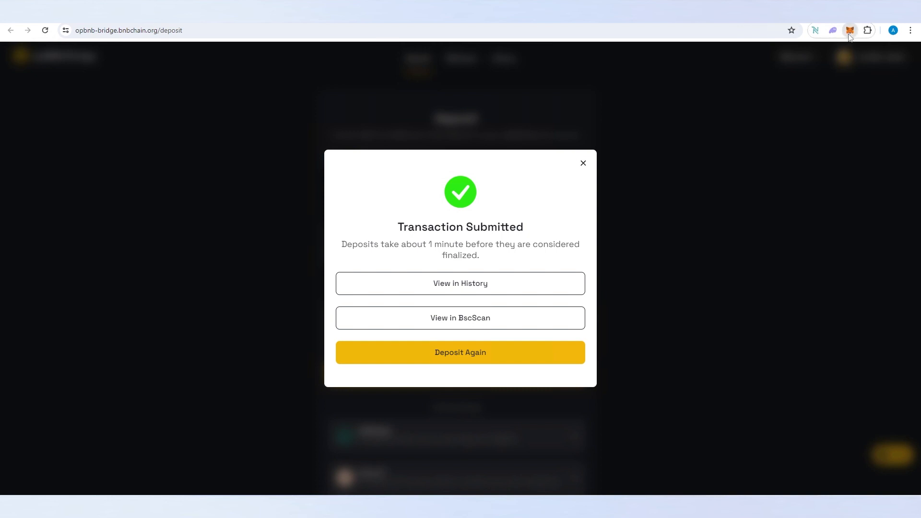
Switch MetaMask to opBNB Mainnet and view its token balances.
{"action": "left_click", "coordinate": [850, 30]}
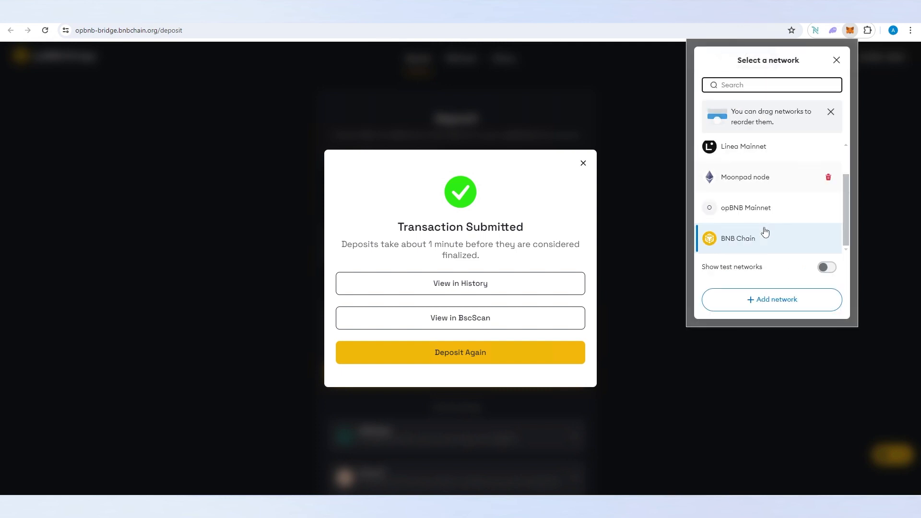
{"action": "left_click", "coordinate": [737, 238]}
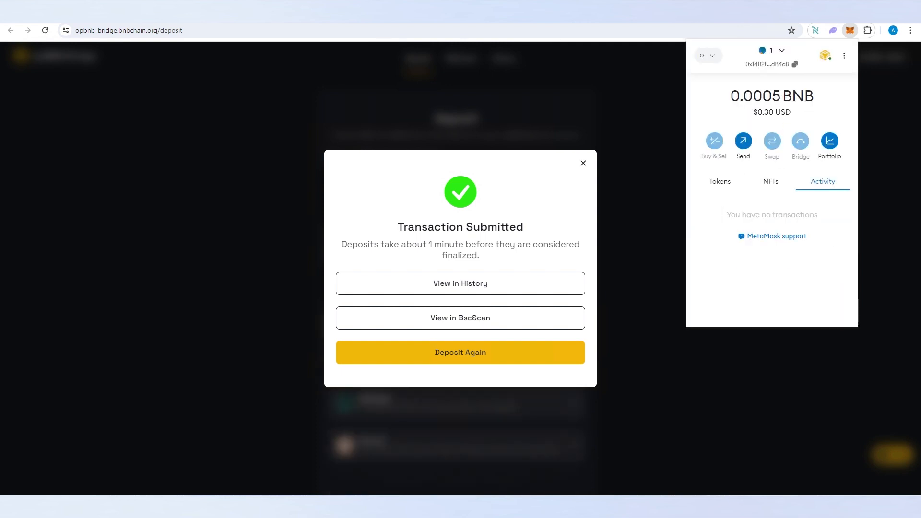
{"action": "left_click", "coordinate": [719, 181]}
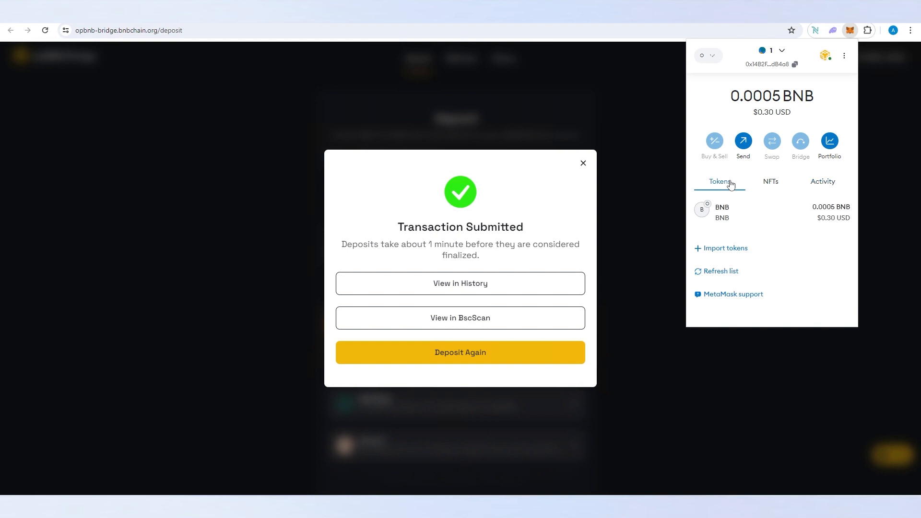
{"action": "mouse_move", "coordinate": [731, 184]}
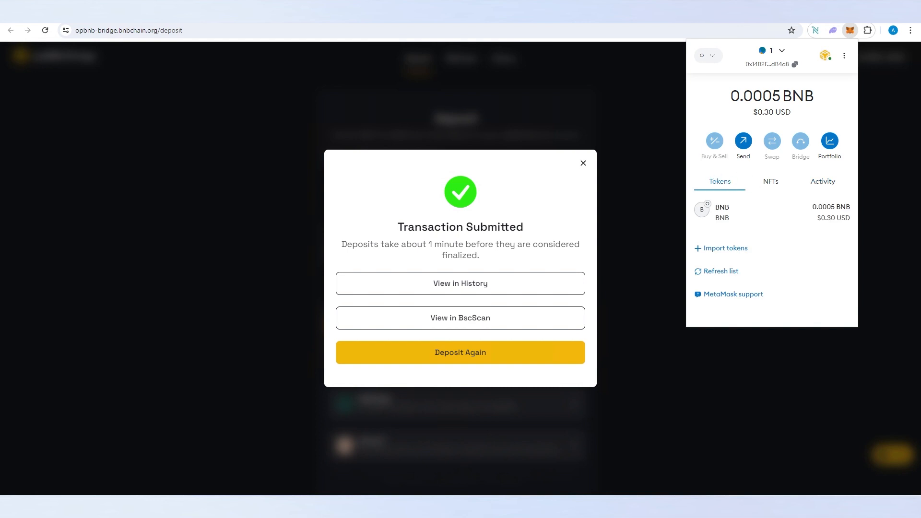